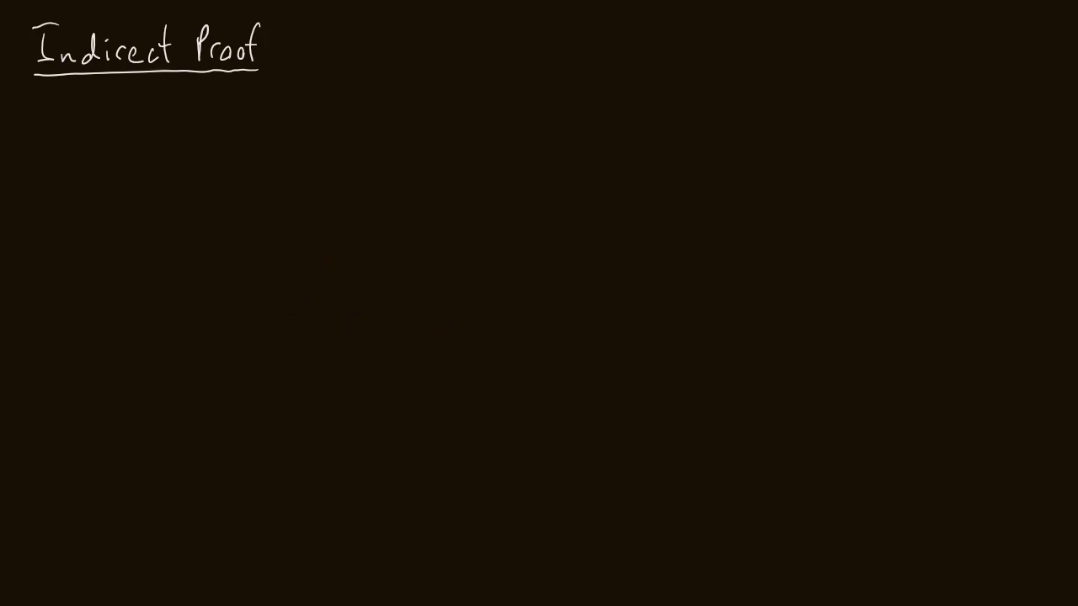
Step: Number the first premise line "1." beneath the underlined Indirect Proof heading
text(1. CAV)
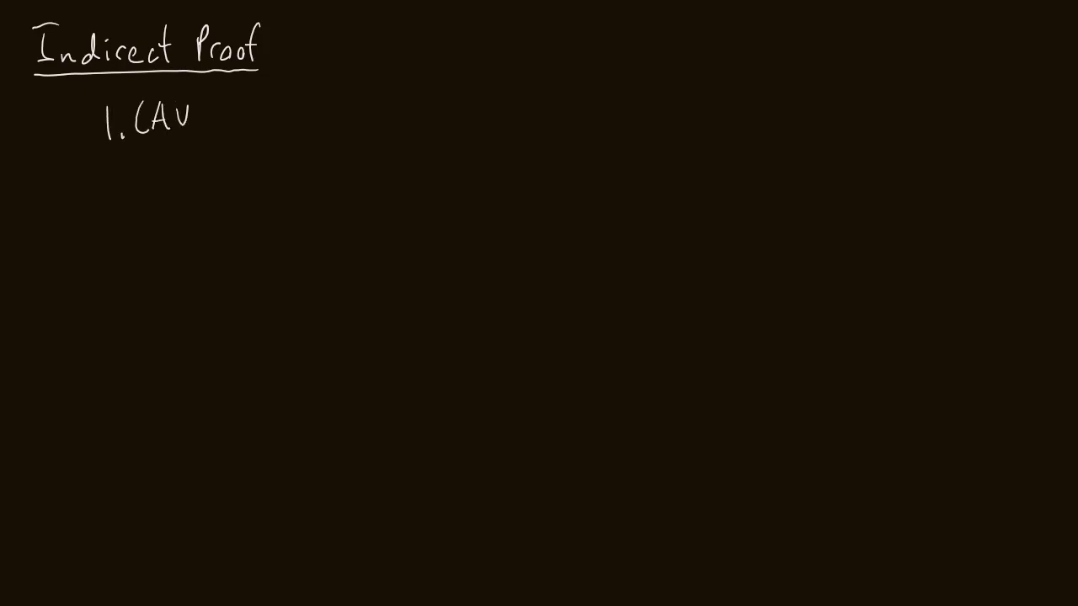
Step: Finish premise 1 in white as "(A∨B) ⊃ (C·D)"
text(B))
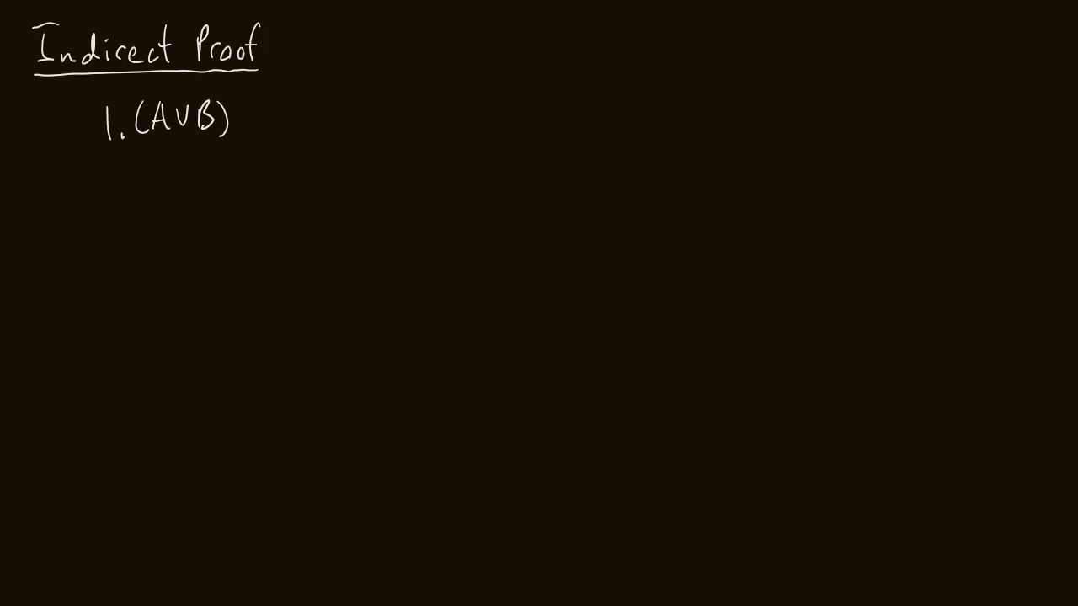
text(>)
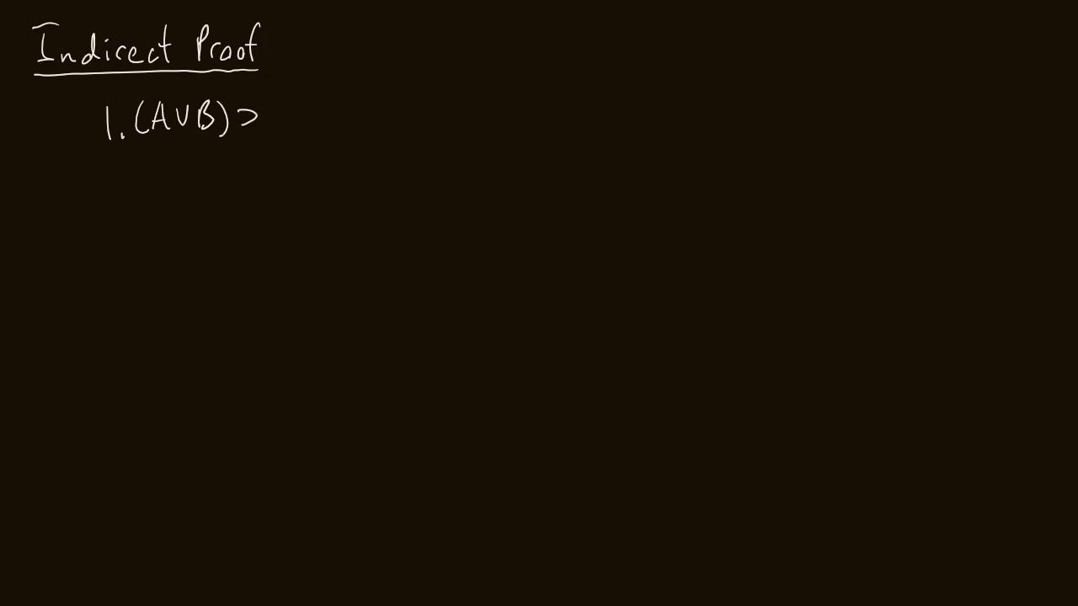
text((C·)
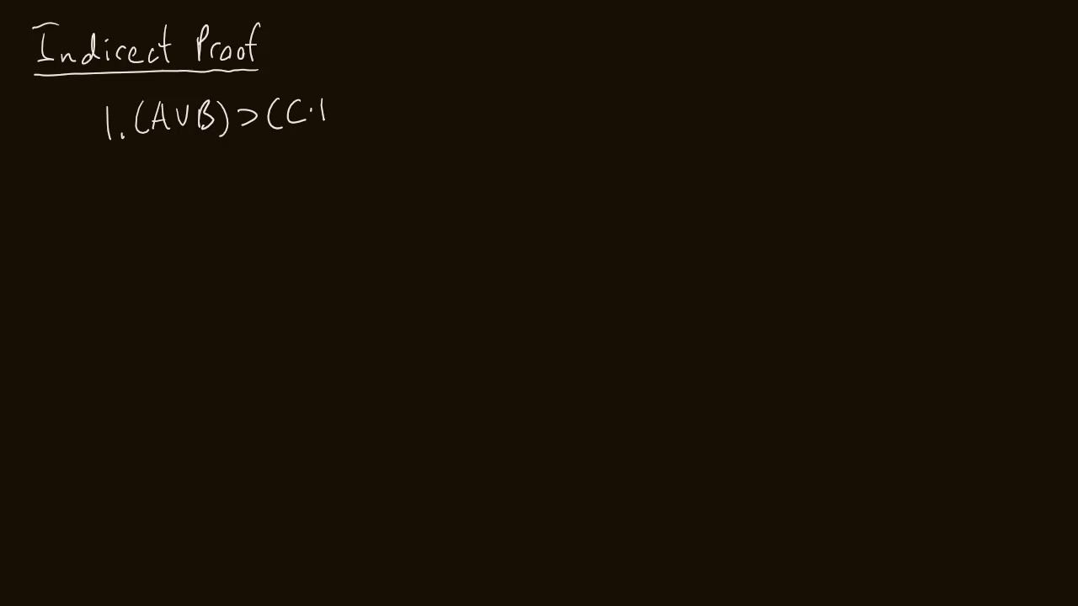
text(D))
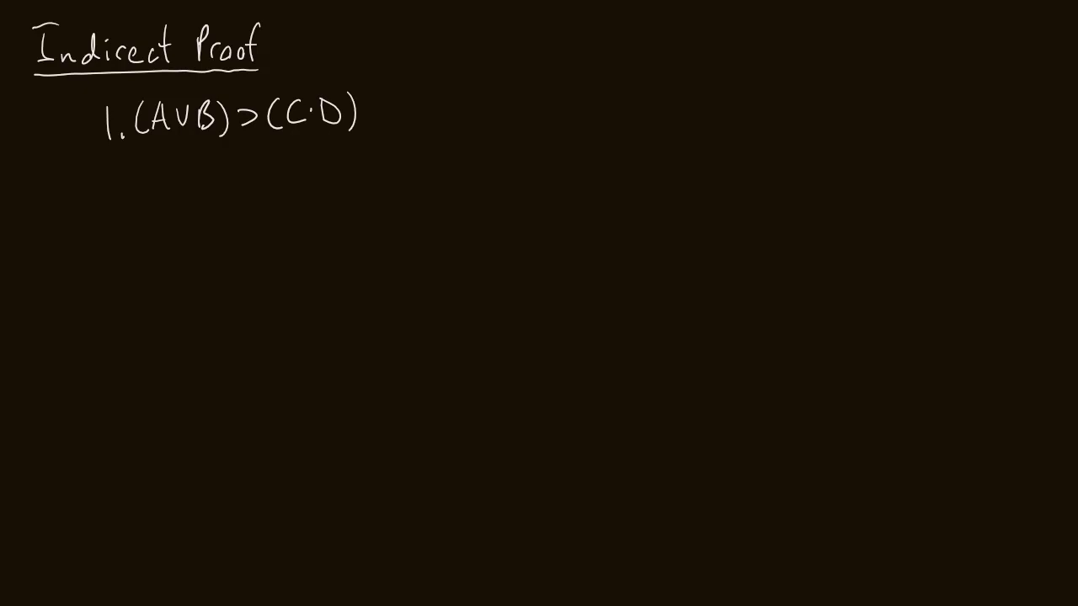
Step: Write premise 2 "C ⊃ ~D" and mark the target conclusion "/ ~A"
text(2.)
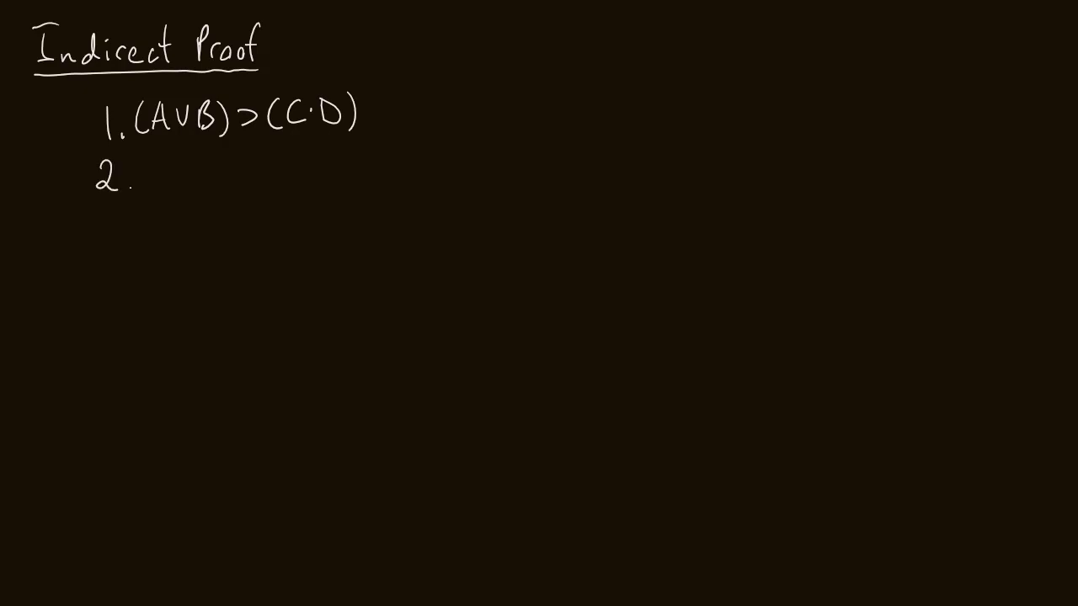
text(C ⊃)
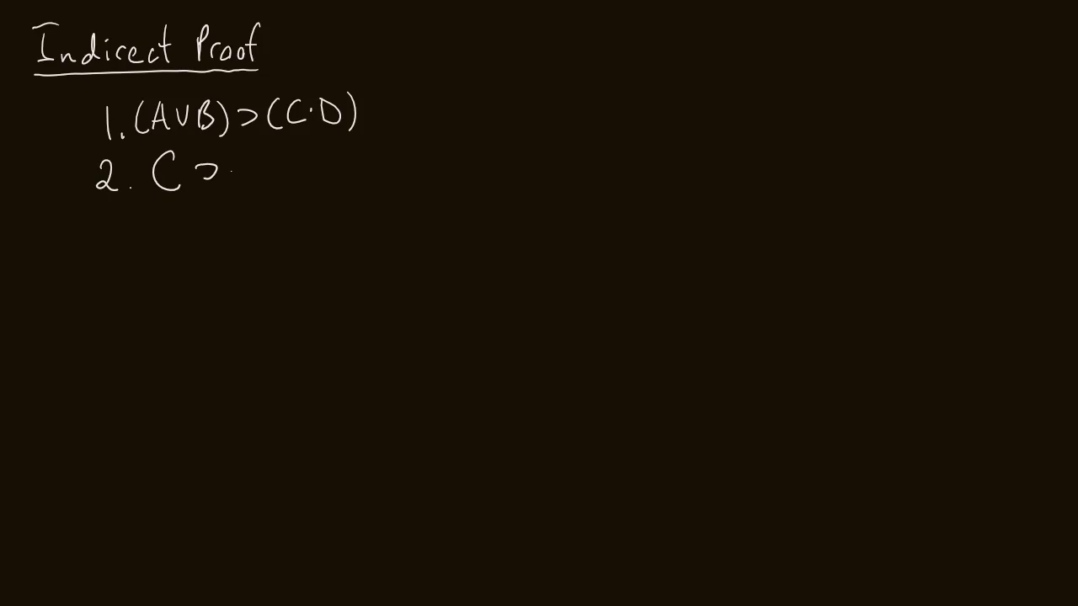
text(~D /)
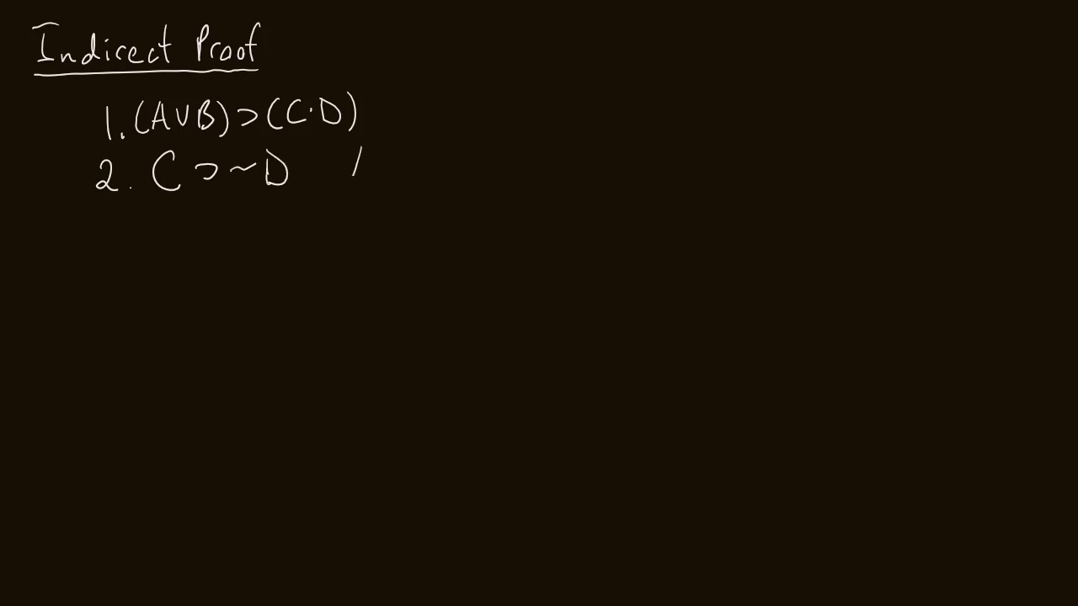
text(~A)
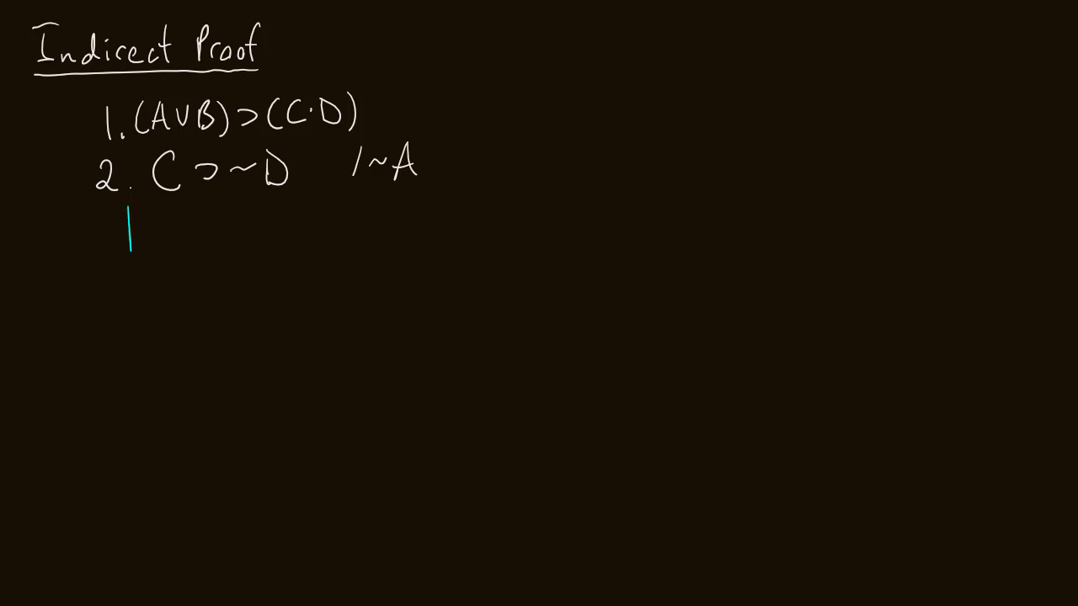
Step: Draw the cyan subproof bar and write line 3 assuming A with justification AIP
drag(128, 216, 128, 345)
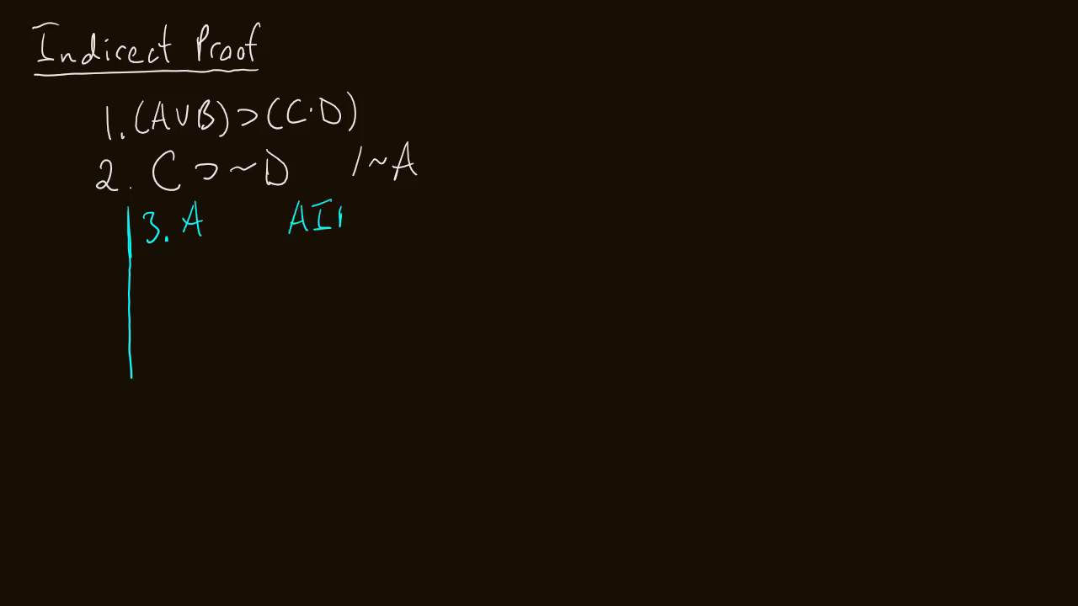
text(P)
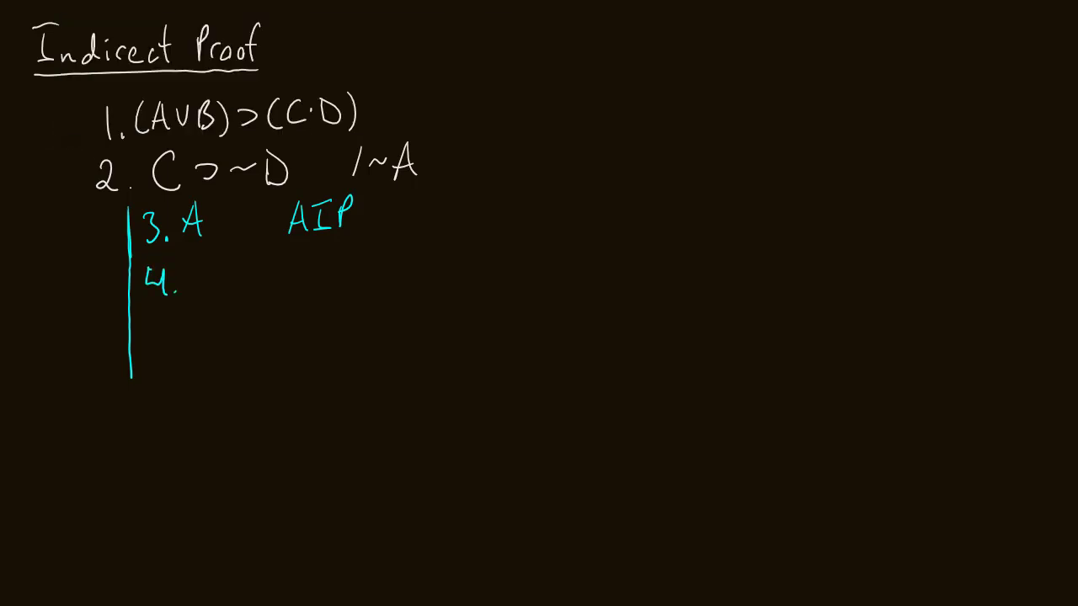
Step: Write lines "4. A∨B 3 add" and "5. C·D 1,4 MP", lengthening the subproof bar
text(AVB 3)
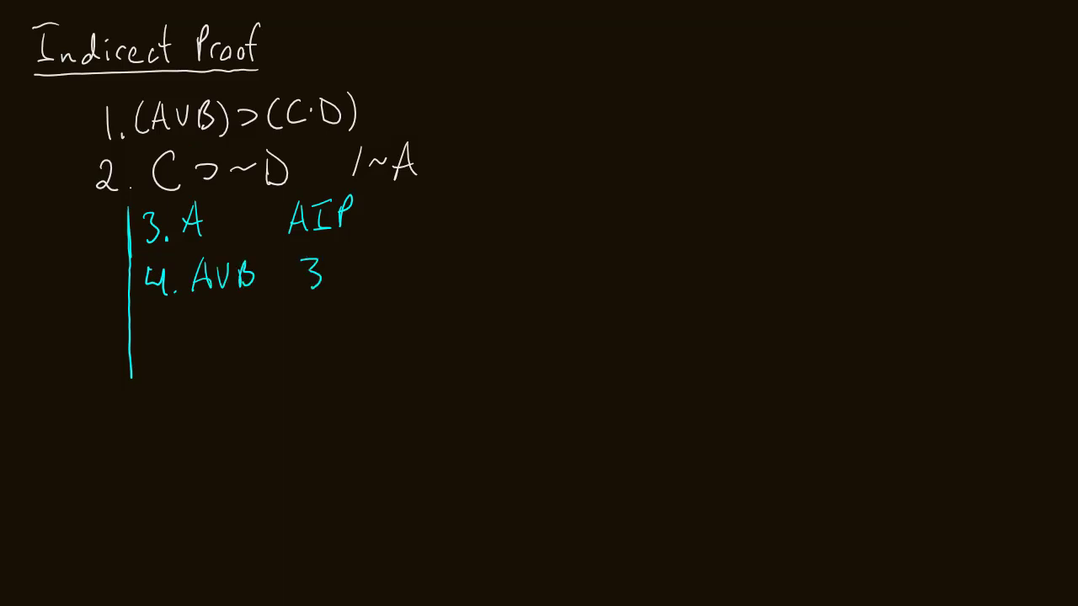
text(add)
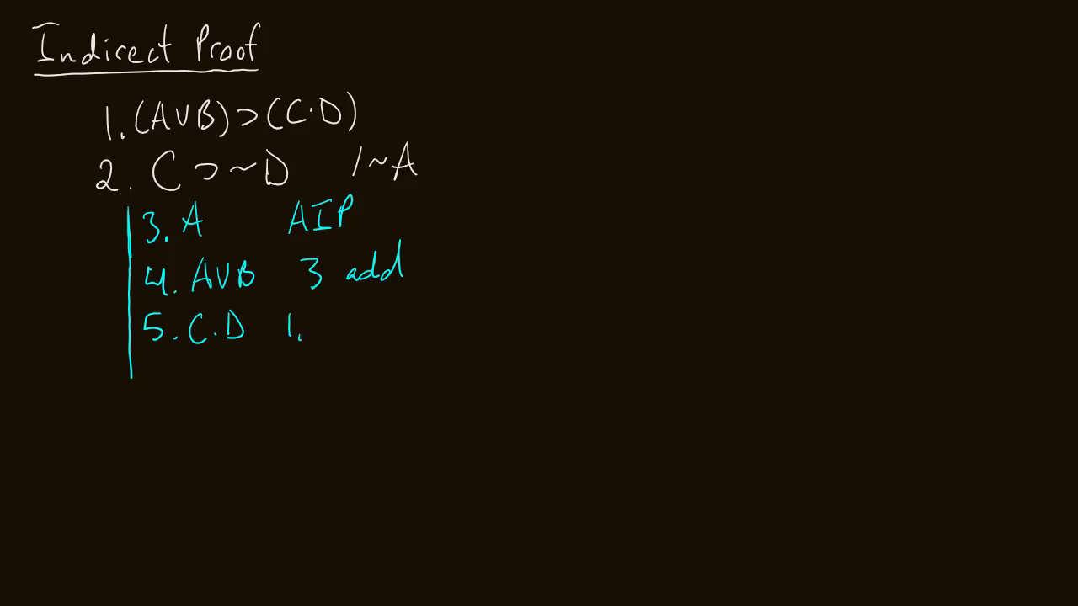
text(4 MP)
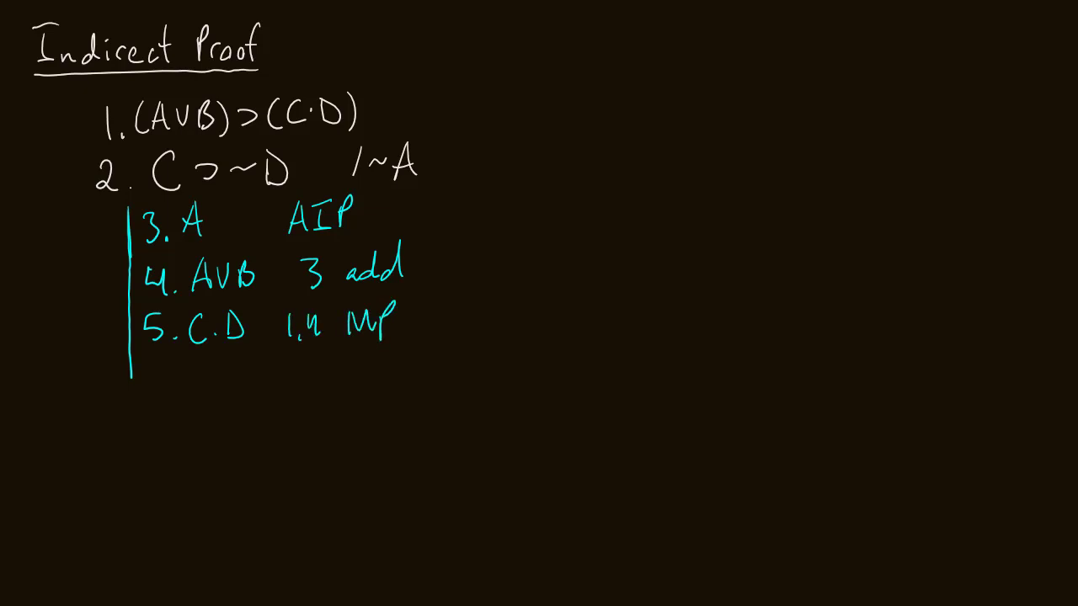
drag(131, 379, 135, 438)
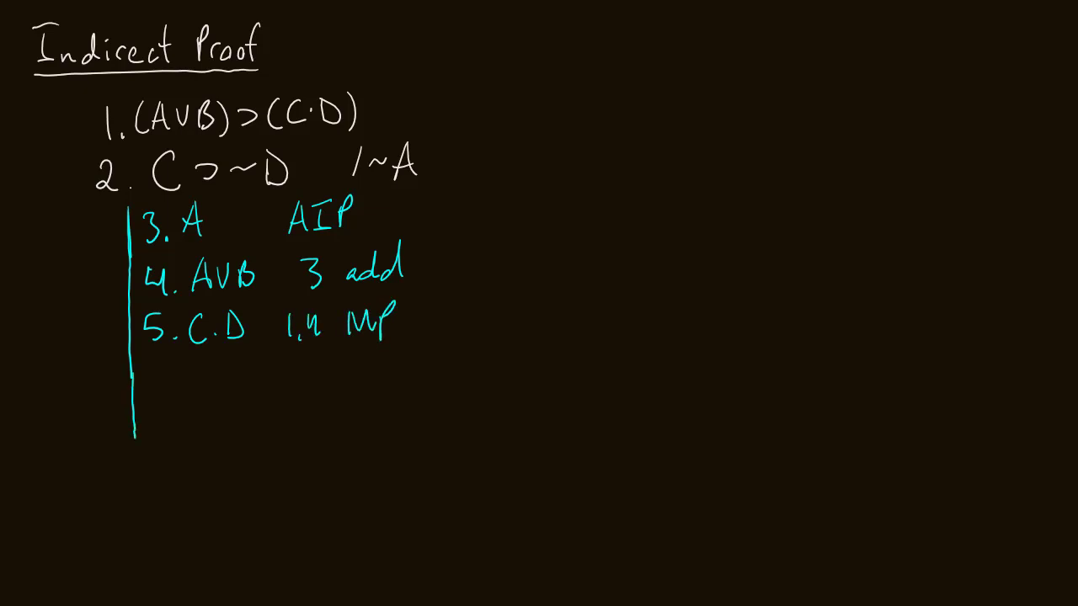
Step: Write lines "6. C 5 simp" and "7. ~D 2,6 MP" inside the cyan subproof
text(6. C)
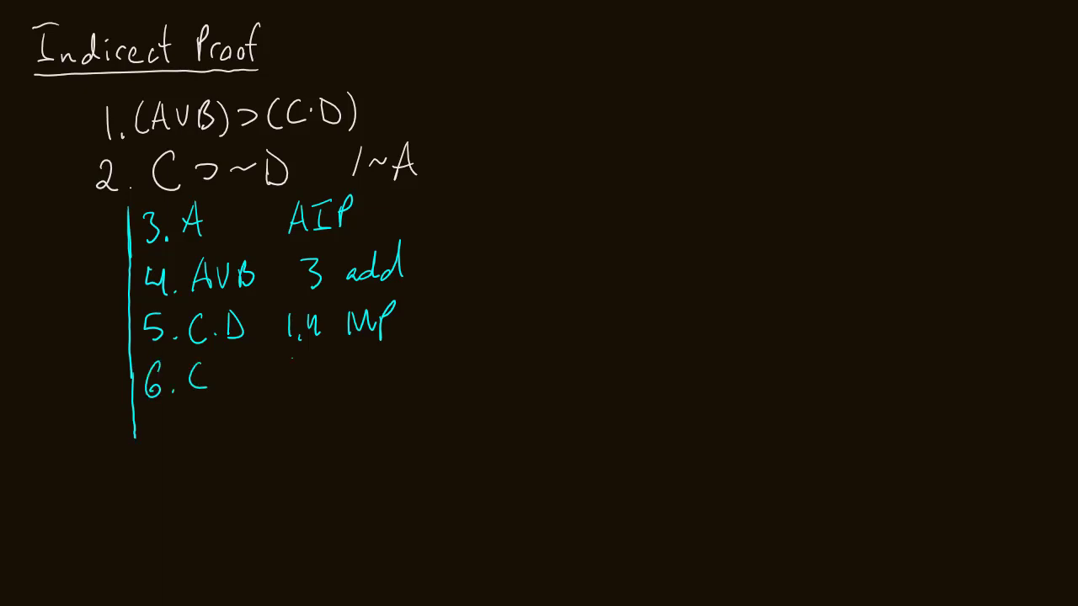
text(5 sim)
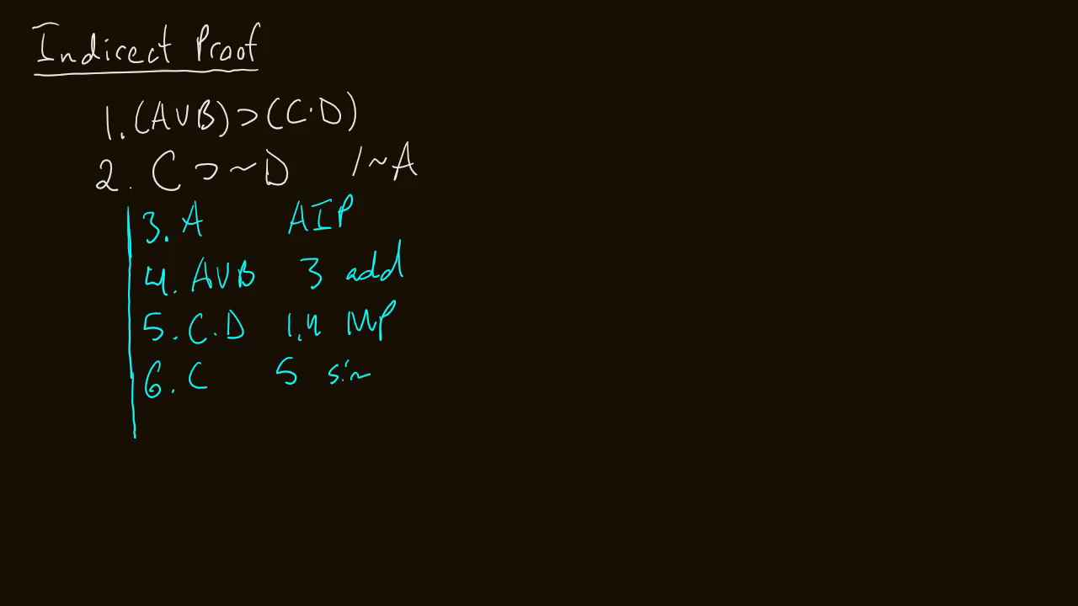
text(p)
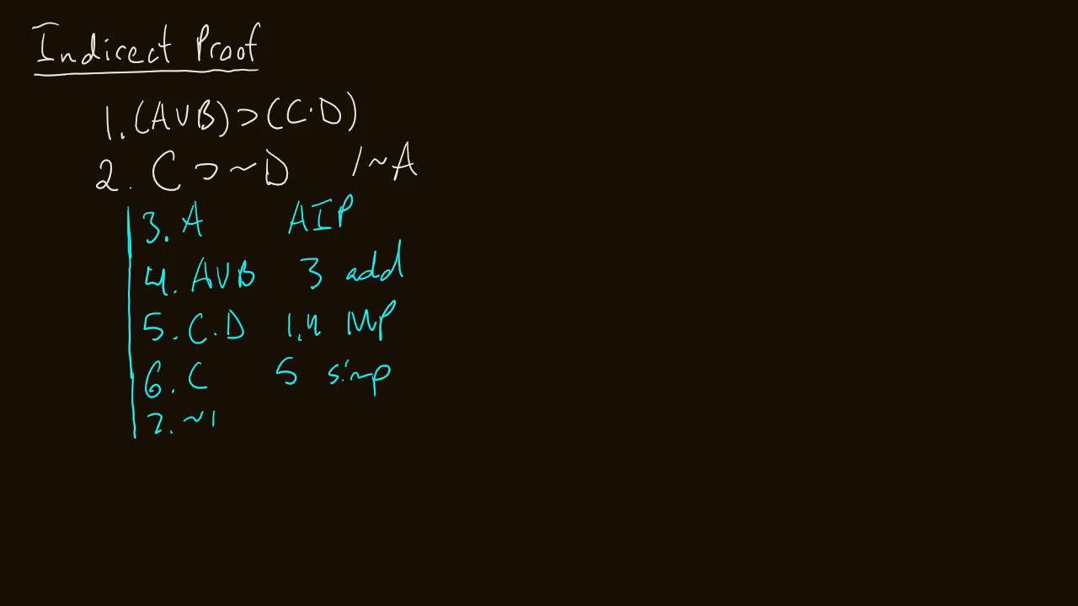
text(~D   2,)
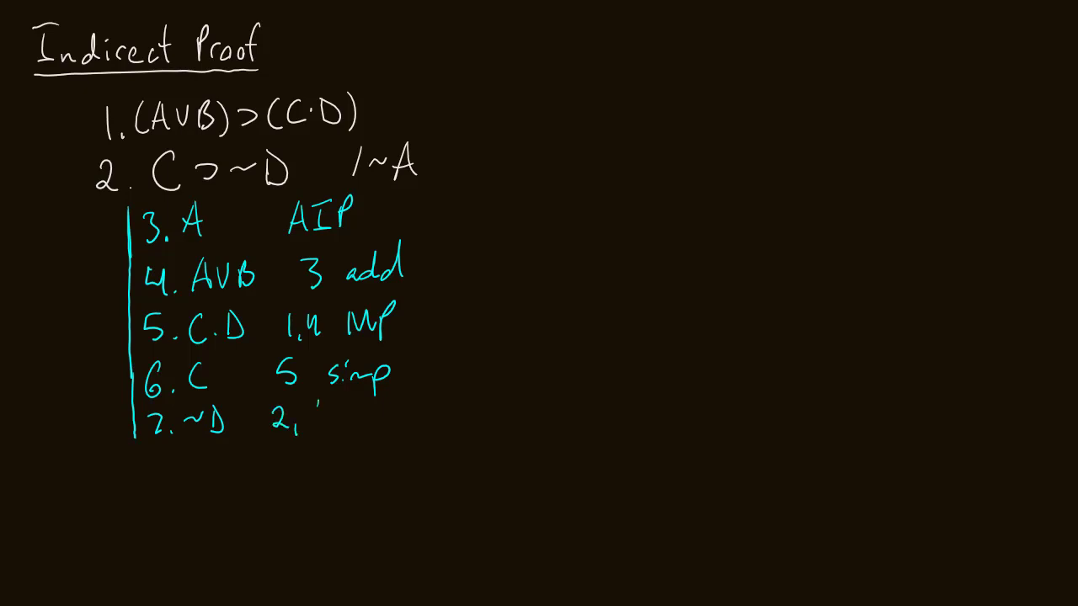
text(6 MP)
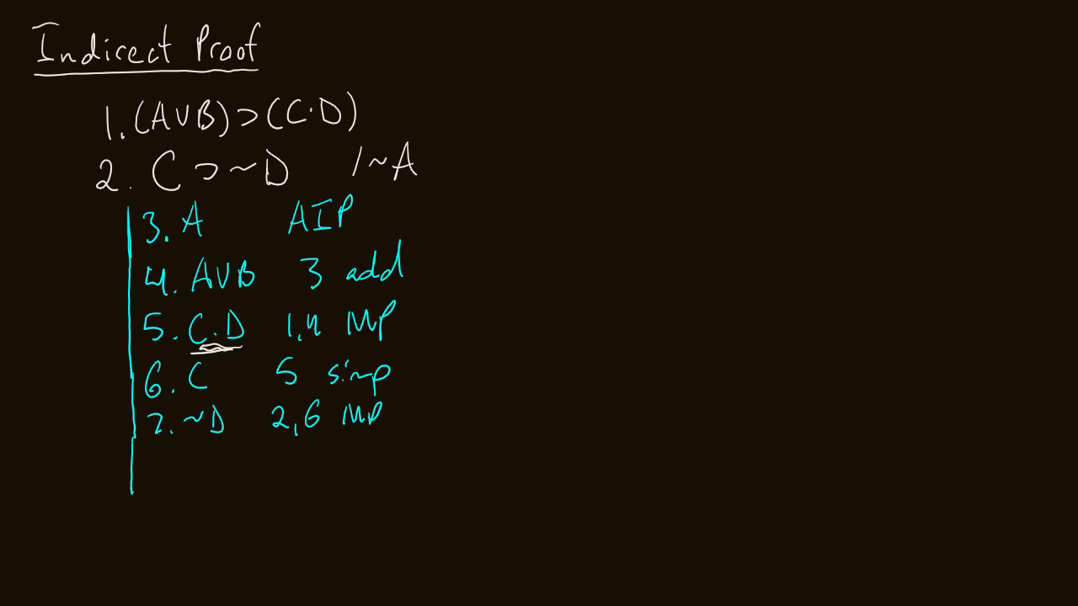
Step: Write line 8 deriving D, first justified as "5,7 Comm"
text(8.)
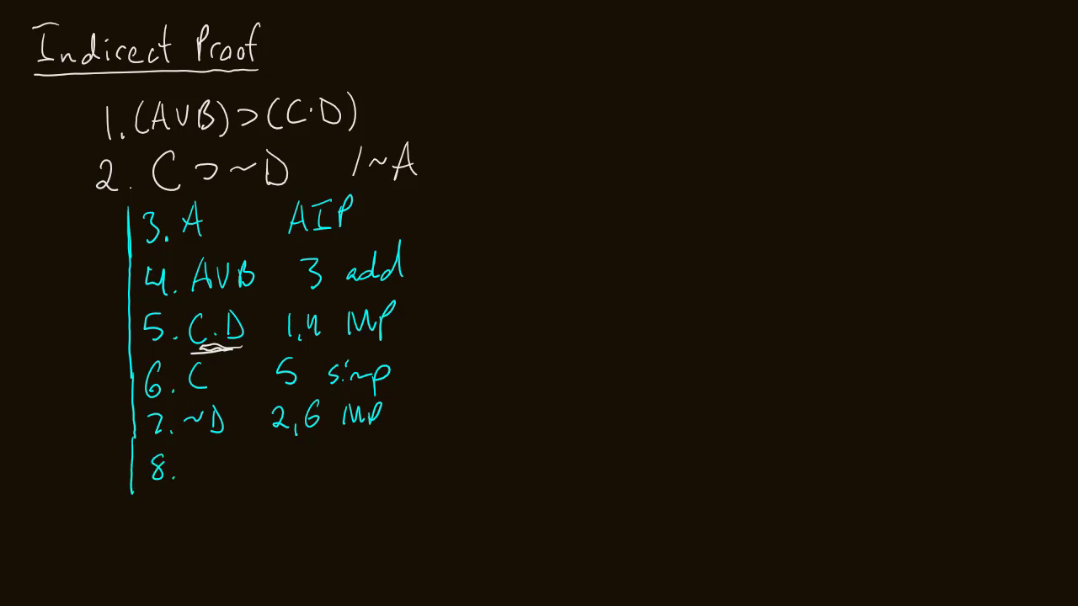
text(D)
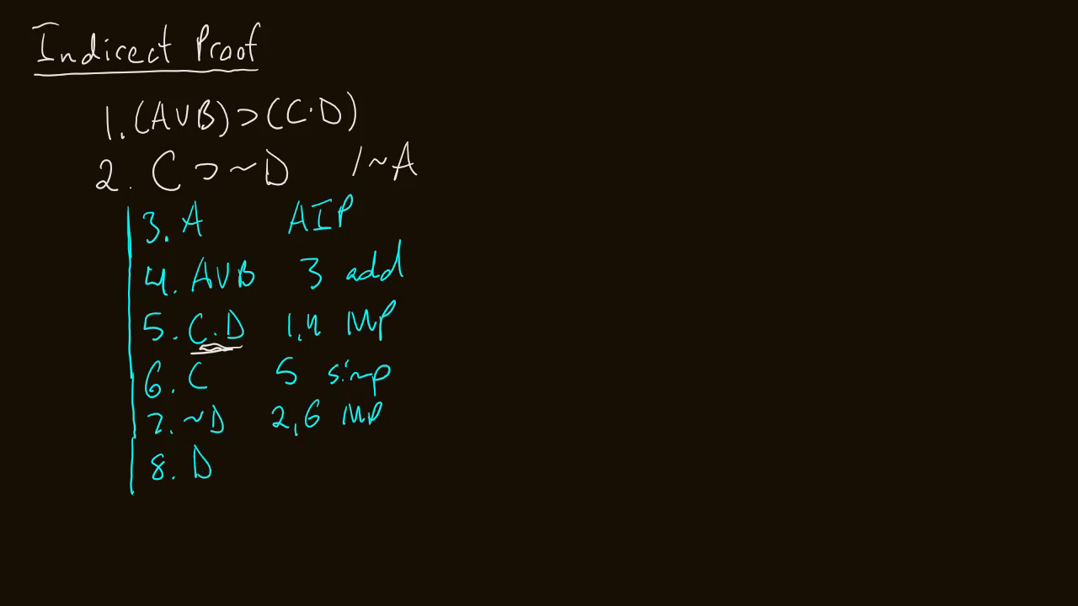
text(5,7)
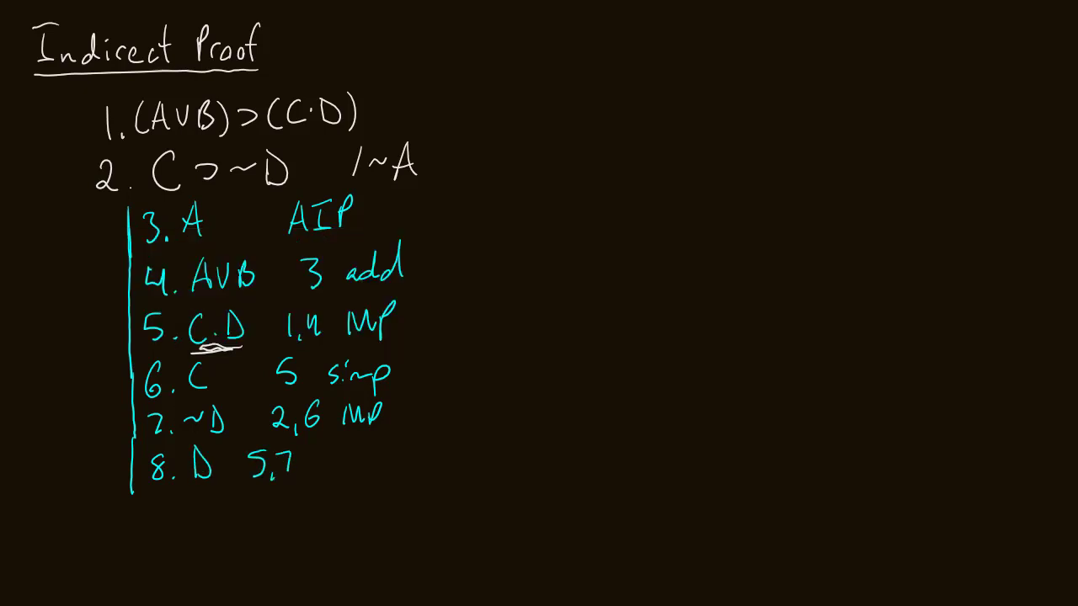
text(Co)
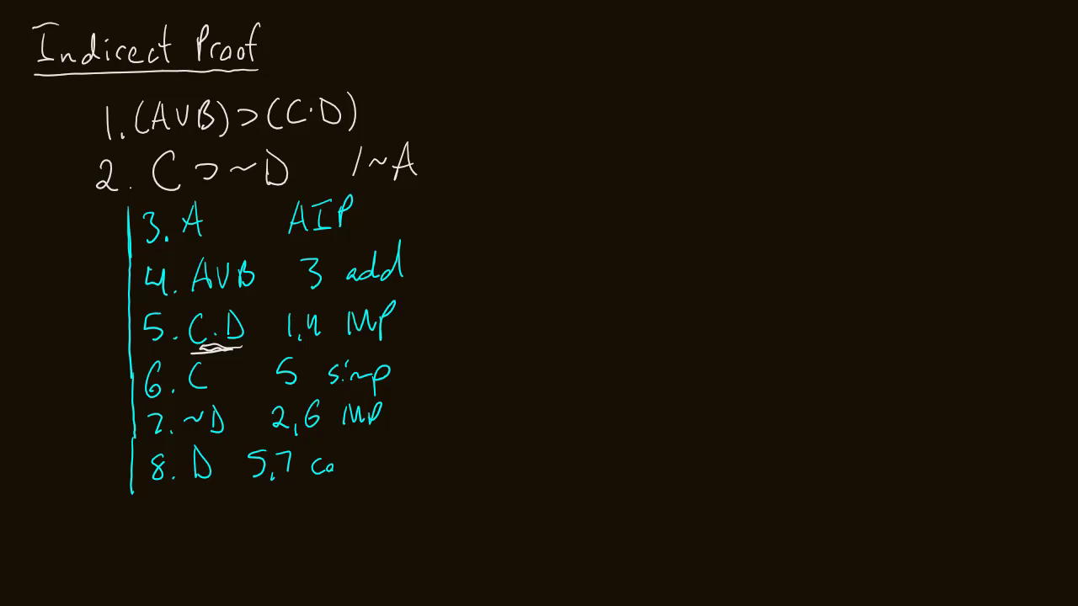
text(Comm)
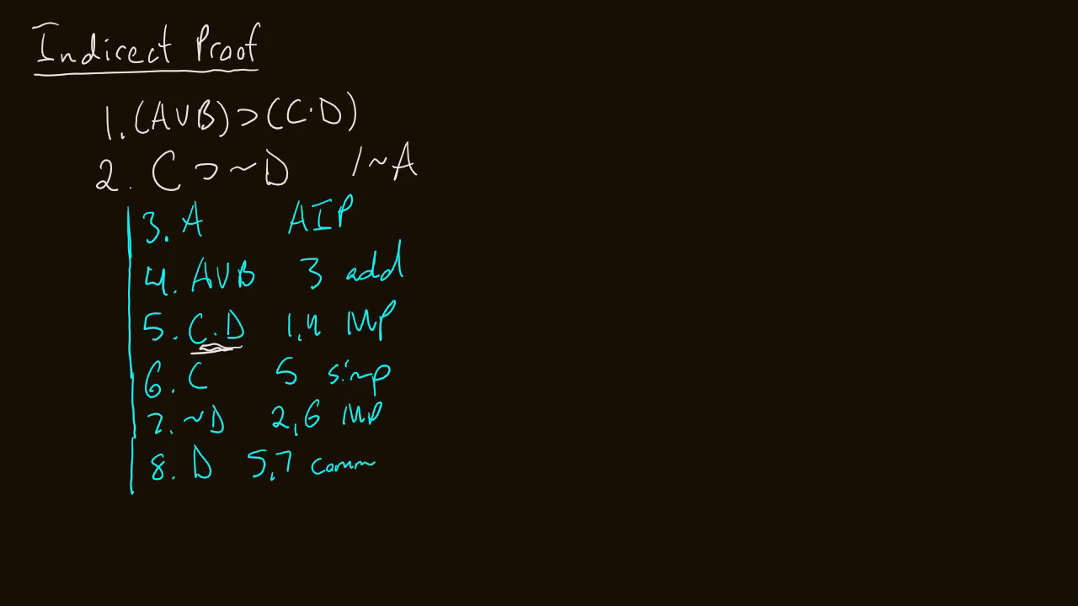
Step: Erase the wrong justification, rewrite it as "5 comm, simp", and number line 9
click(329, 463)
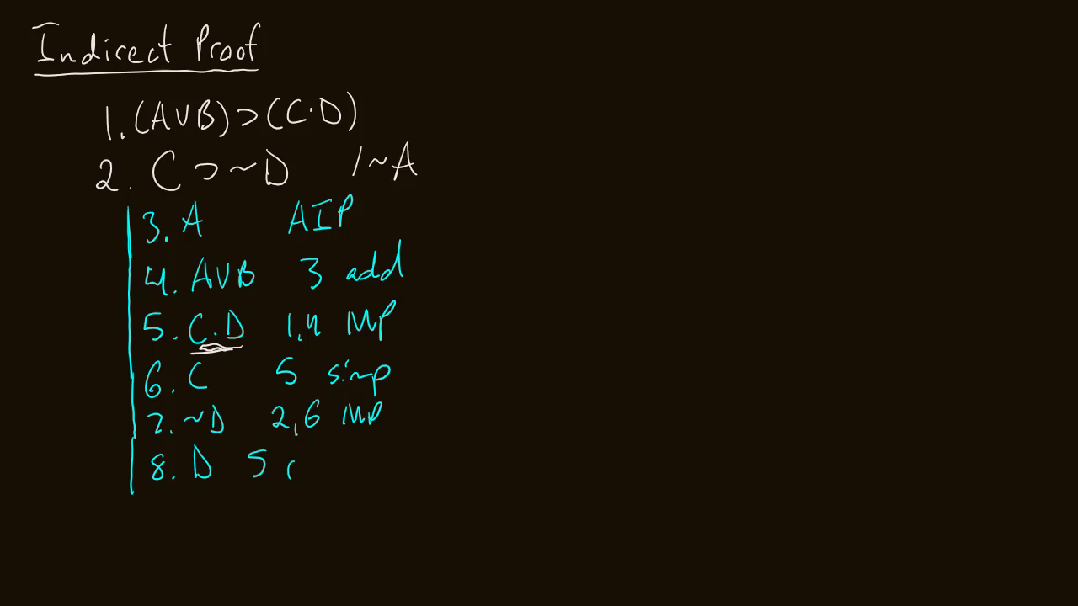
text(comm,)
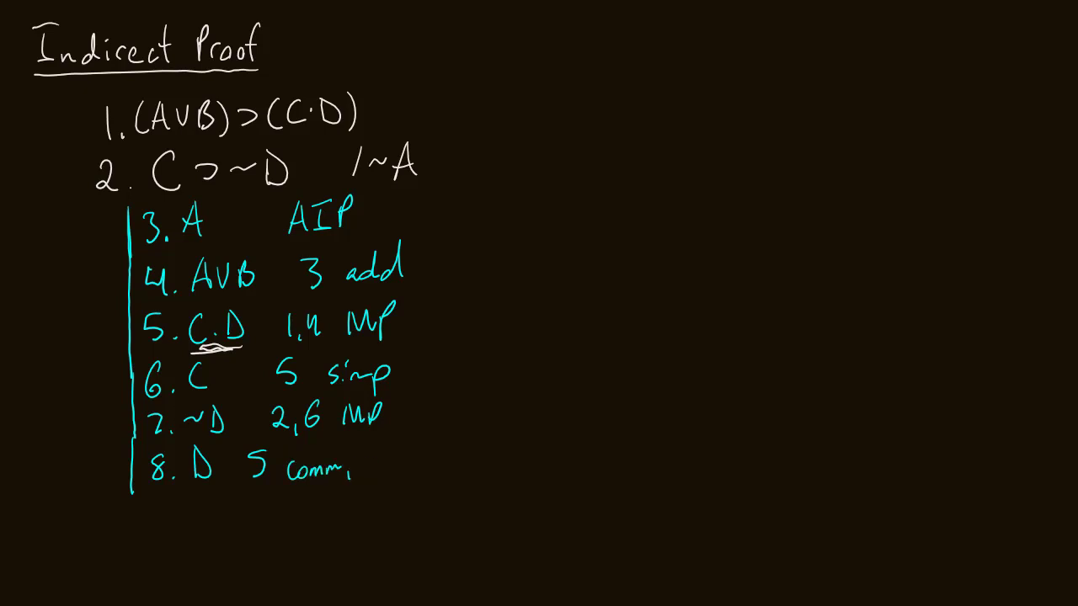
text(simp)
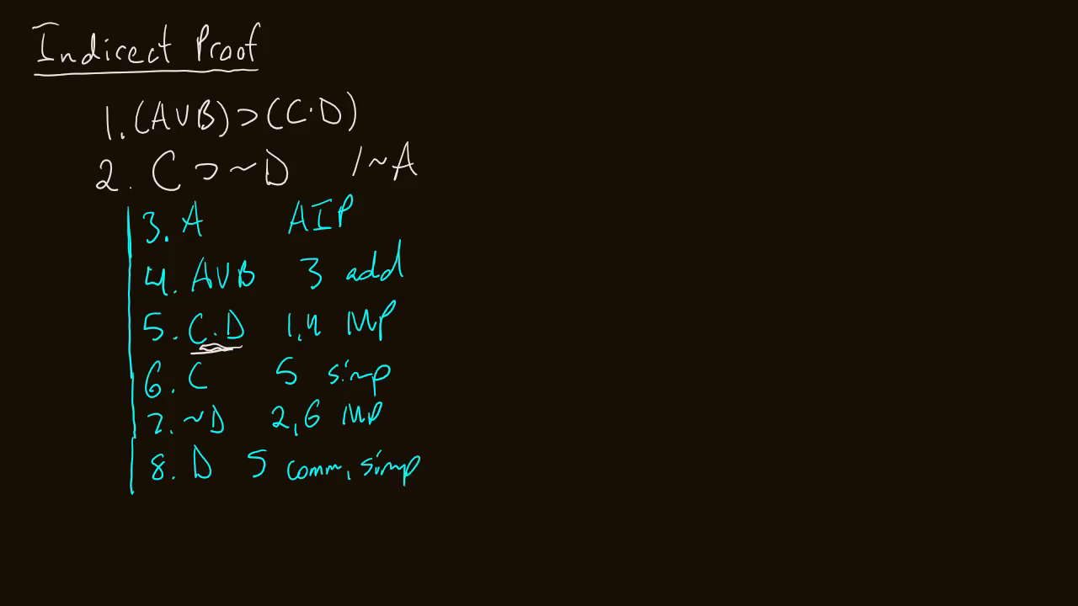
text(9. |)
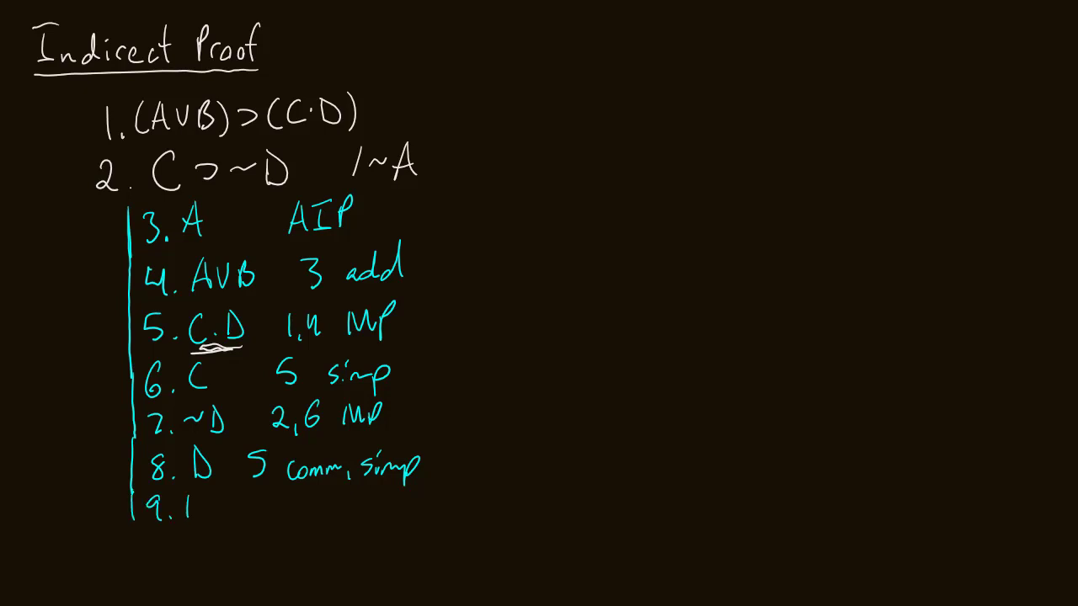
Step: Complete line 9 as the contradiction "D·~D 7,8 conj"
text(D·~D)
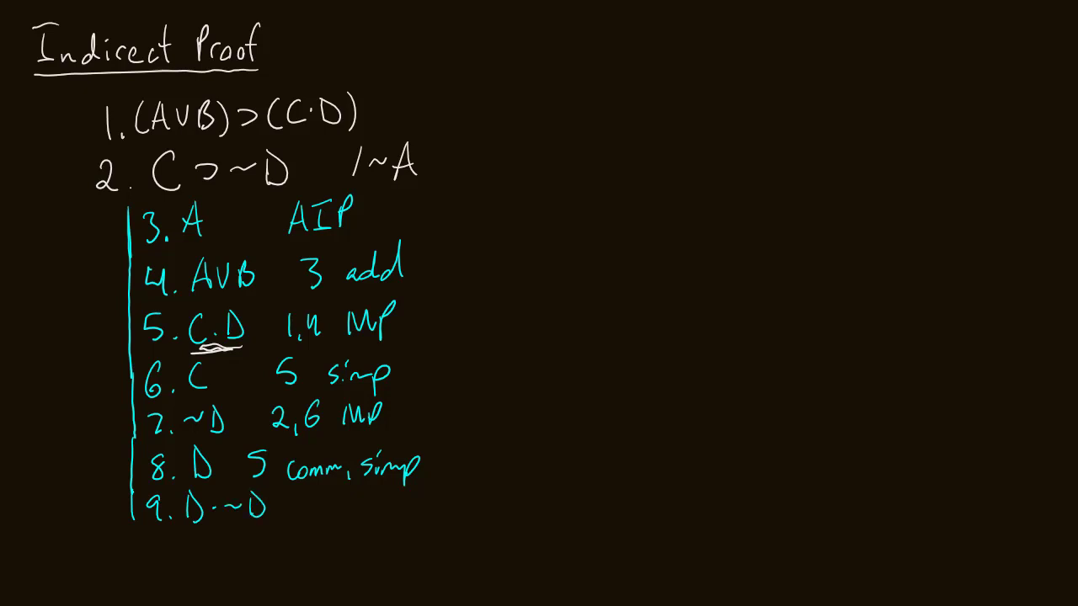
text(7,8)
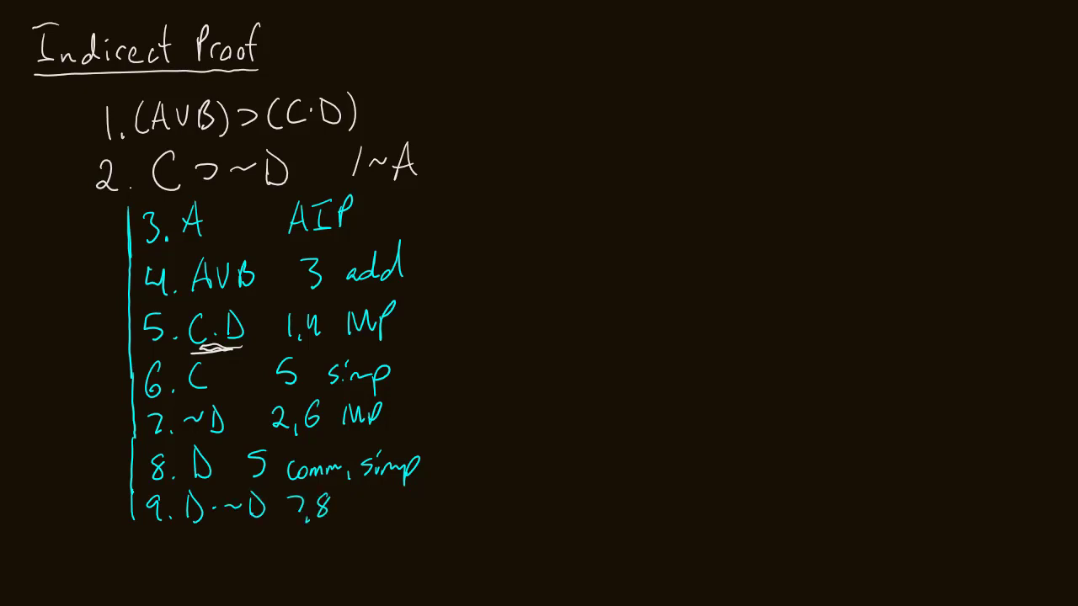
text(conj)
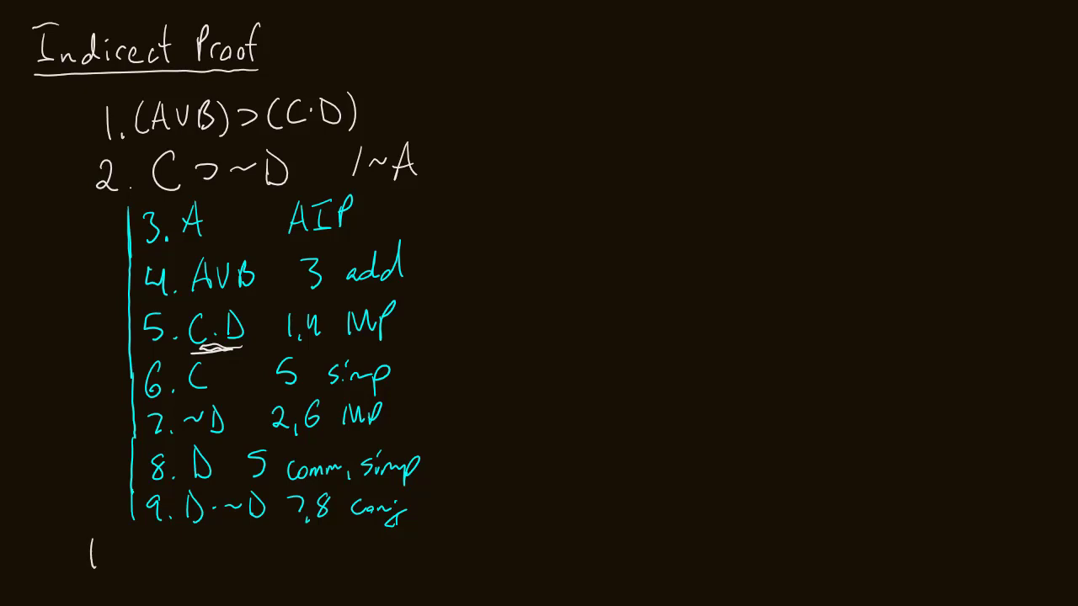
Step: Underline A and D·~D, then write line 10 concluding "~A 3-9 IP" outside the subproof
text(10.)
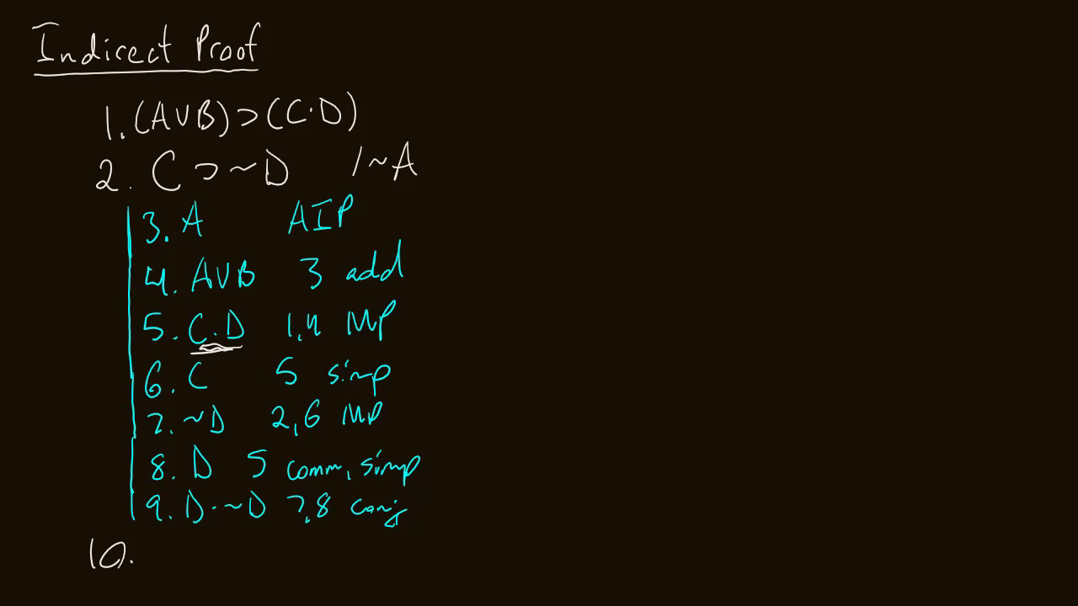
drag(192, 520, 263, 519)
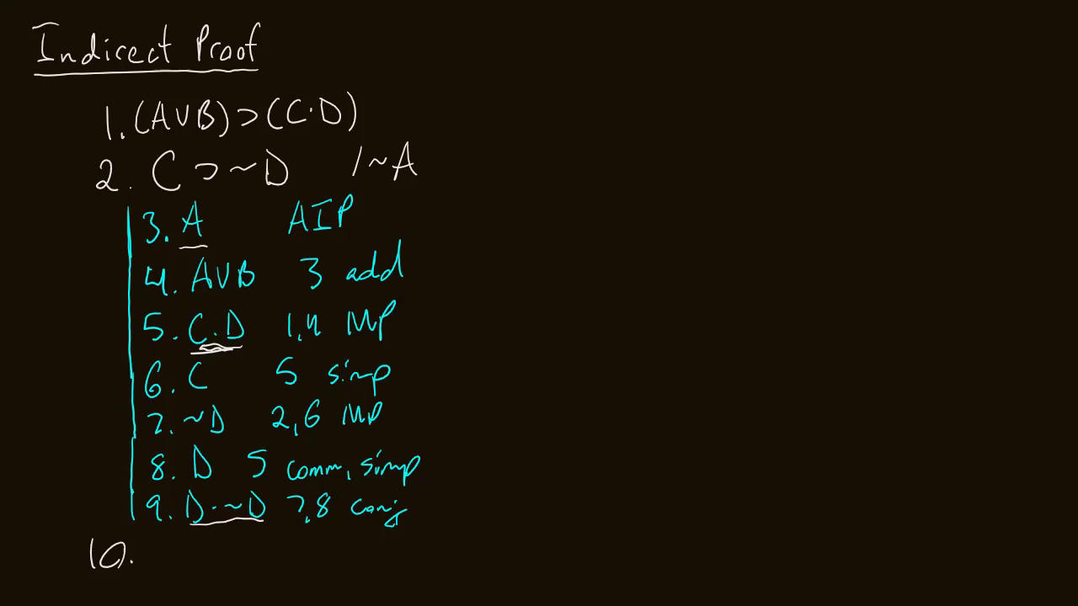
text(~A 3-9)
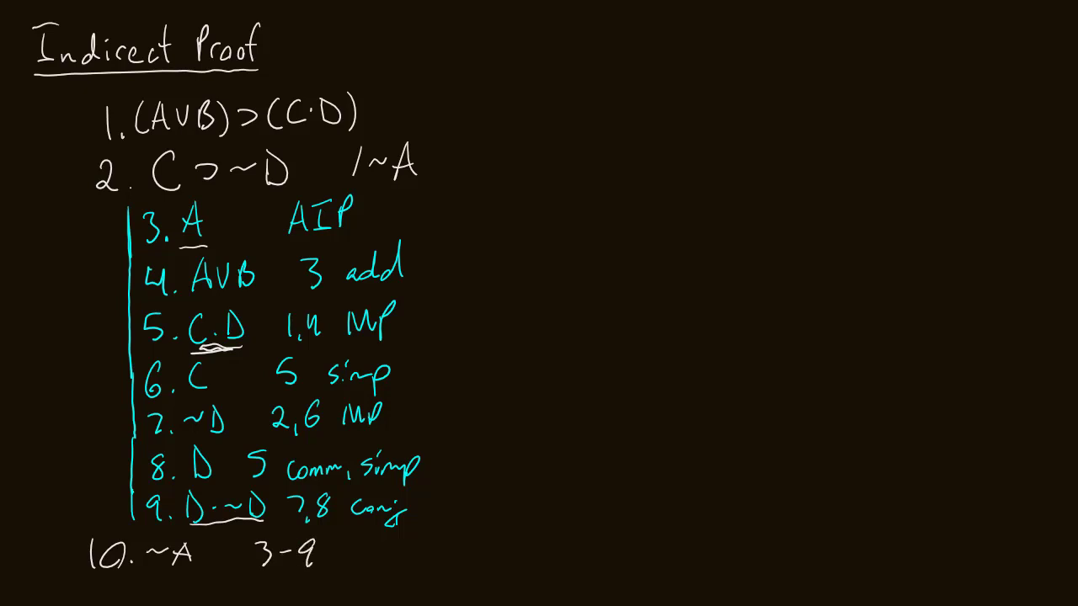
text(I)
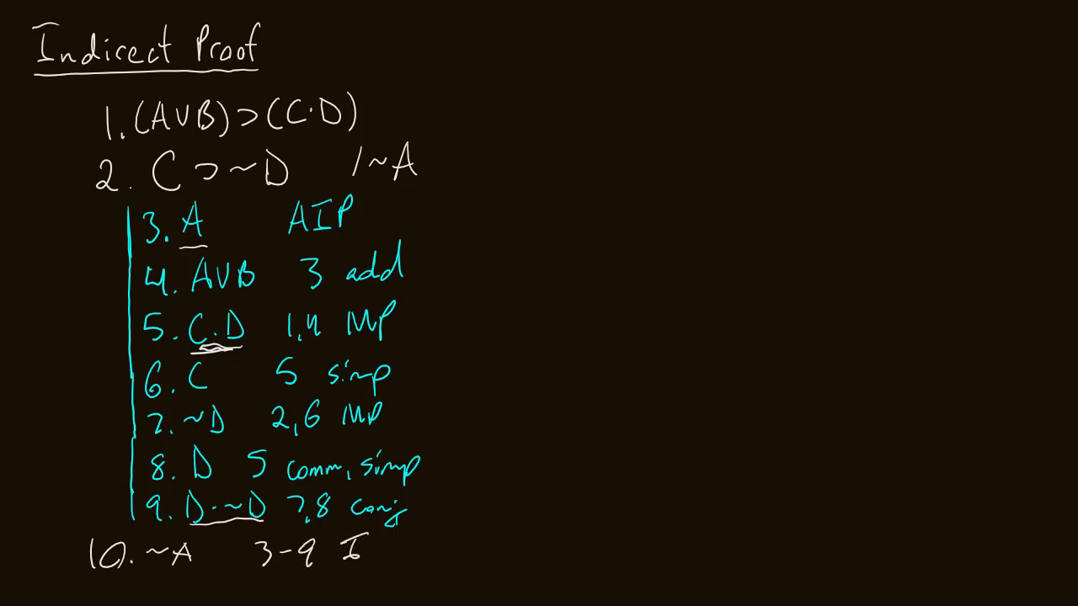